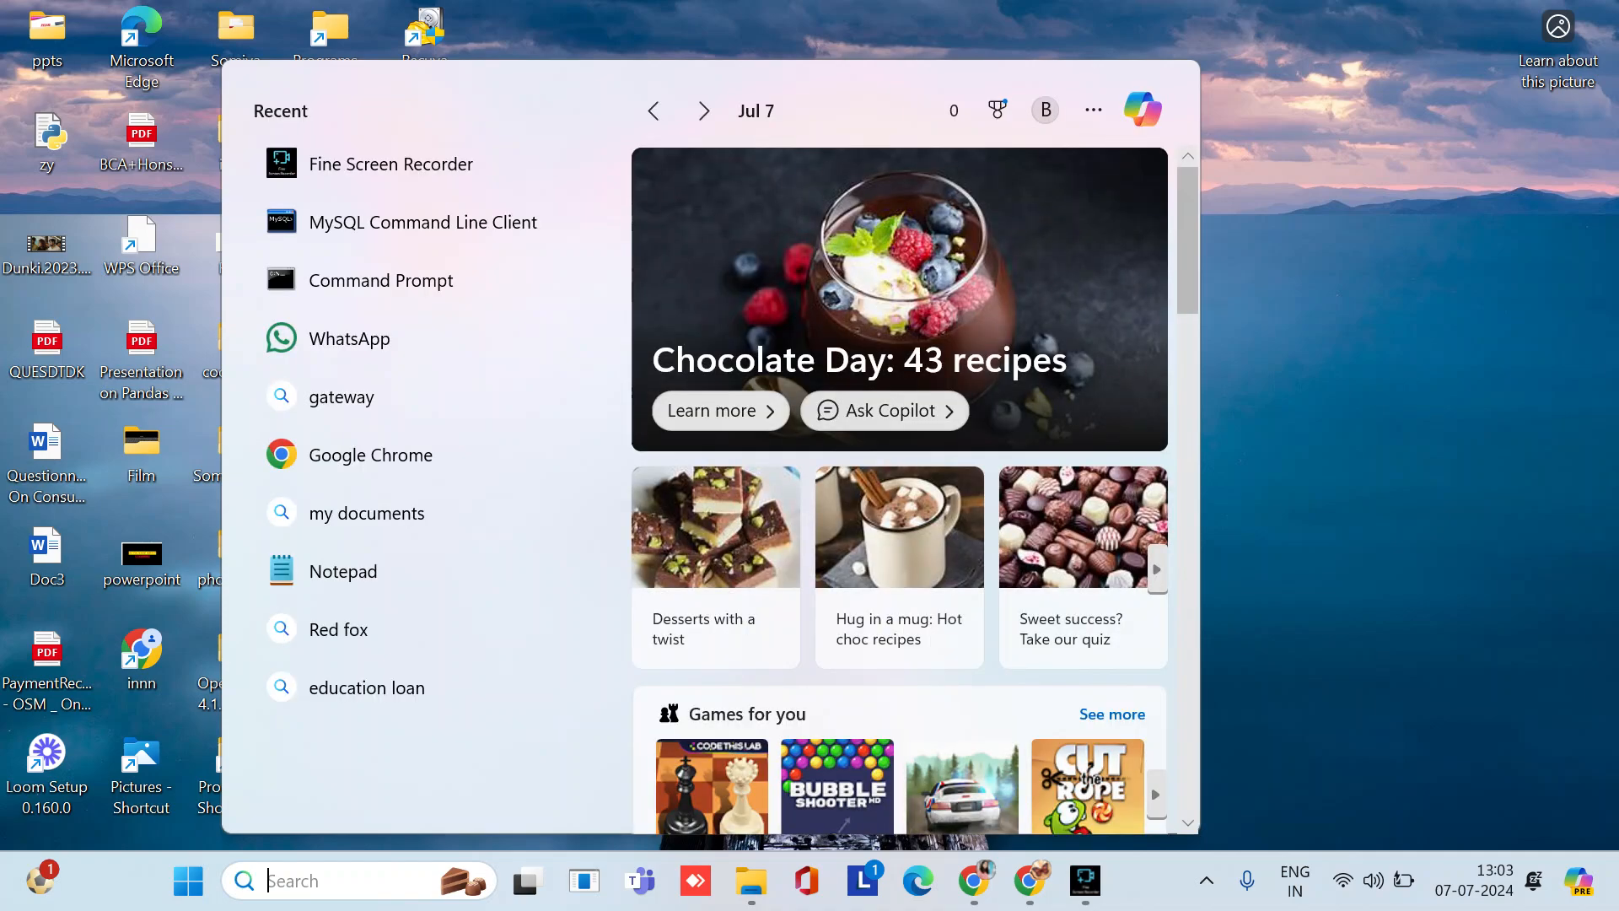
Dismiss the Windows search panel and bring Google Chrome to the front.
left_click(1026, 880)
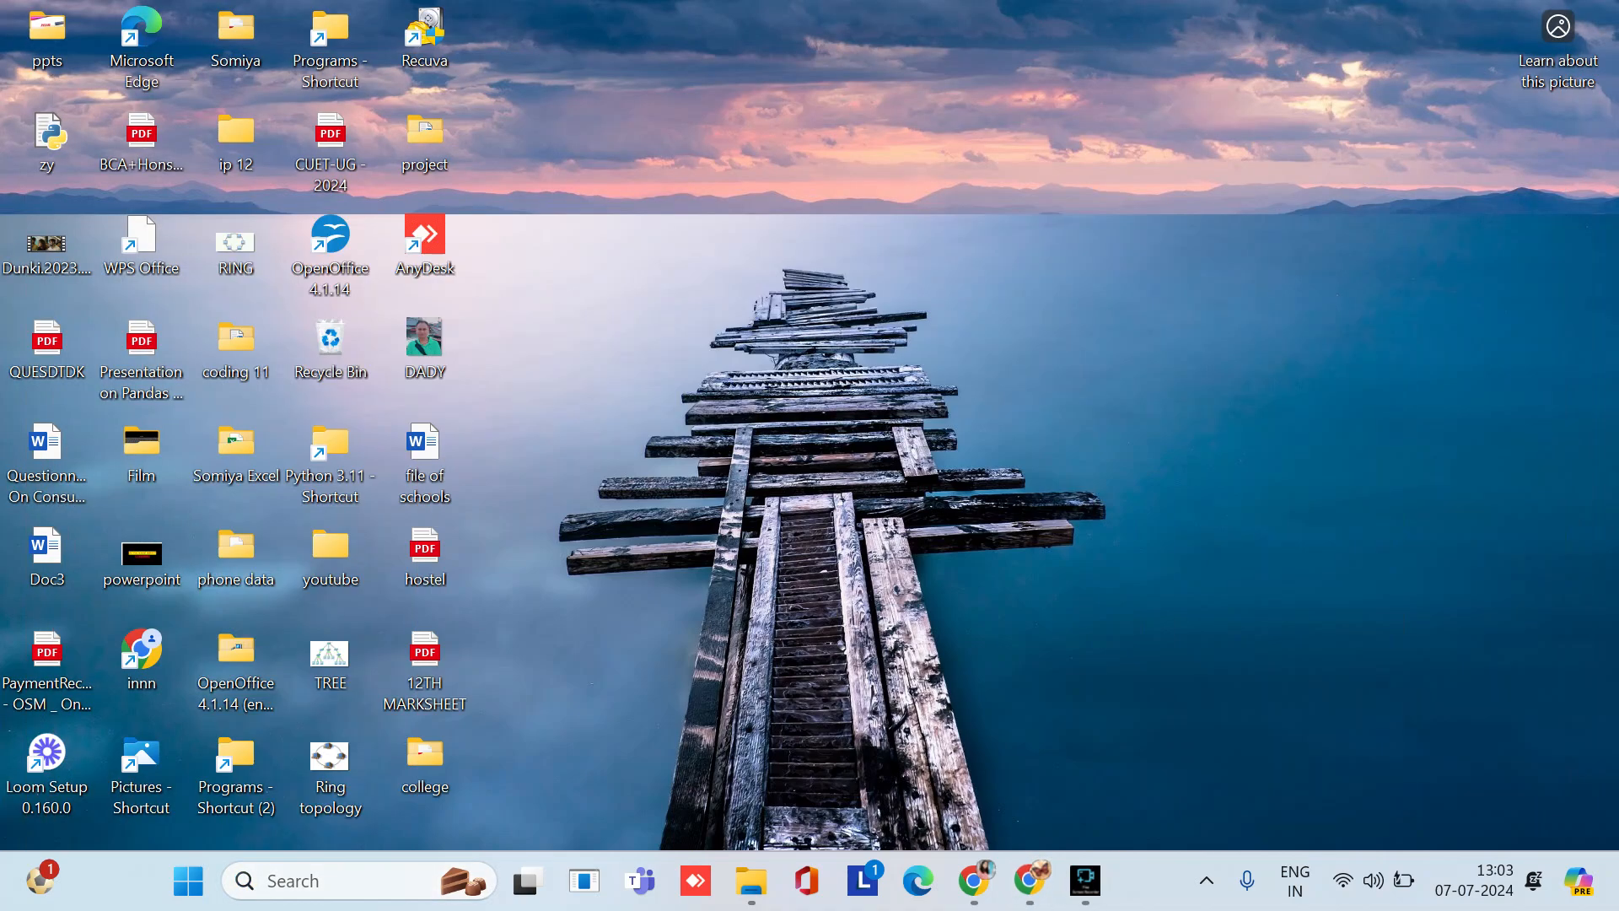
left_click(972, 880)
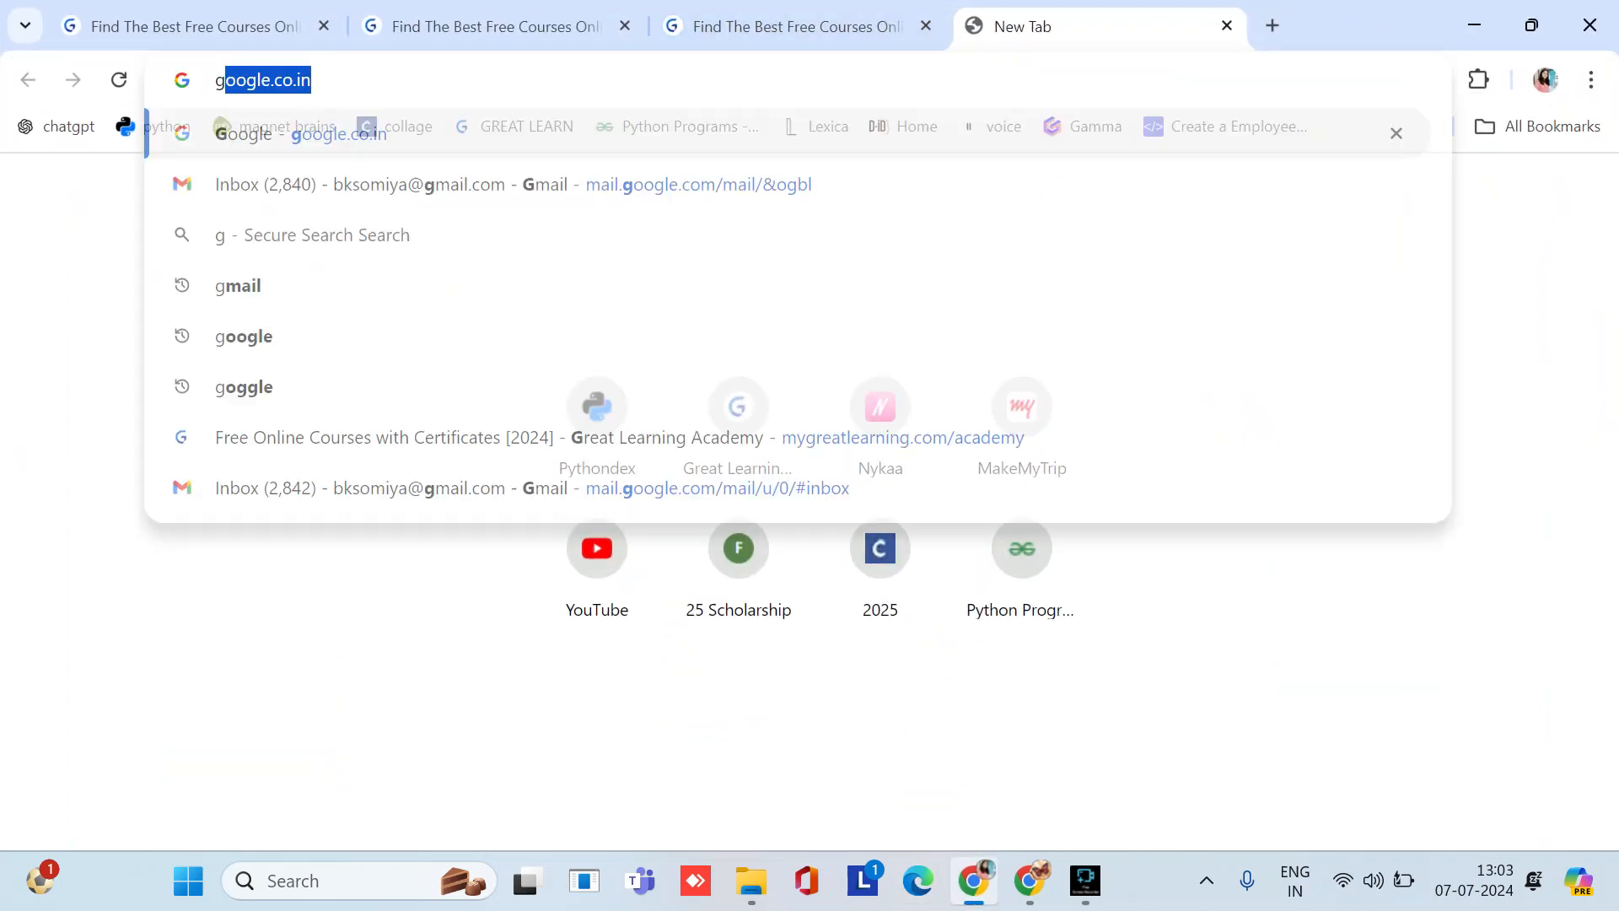
Search the web for 'great learning' from the address bar via the suggestion.
type("great")
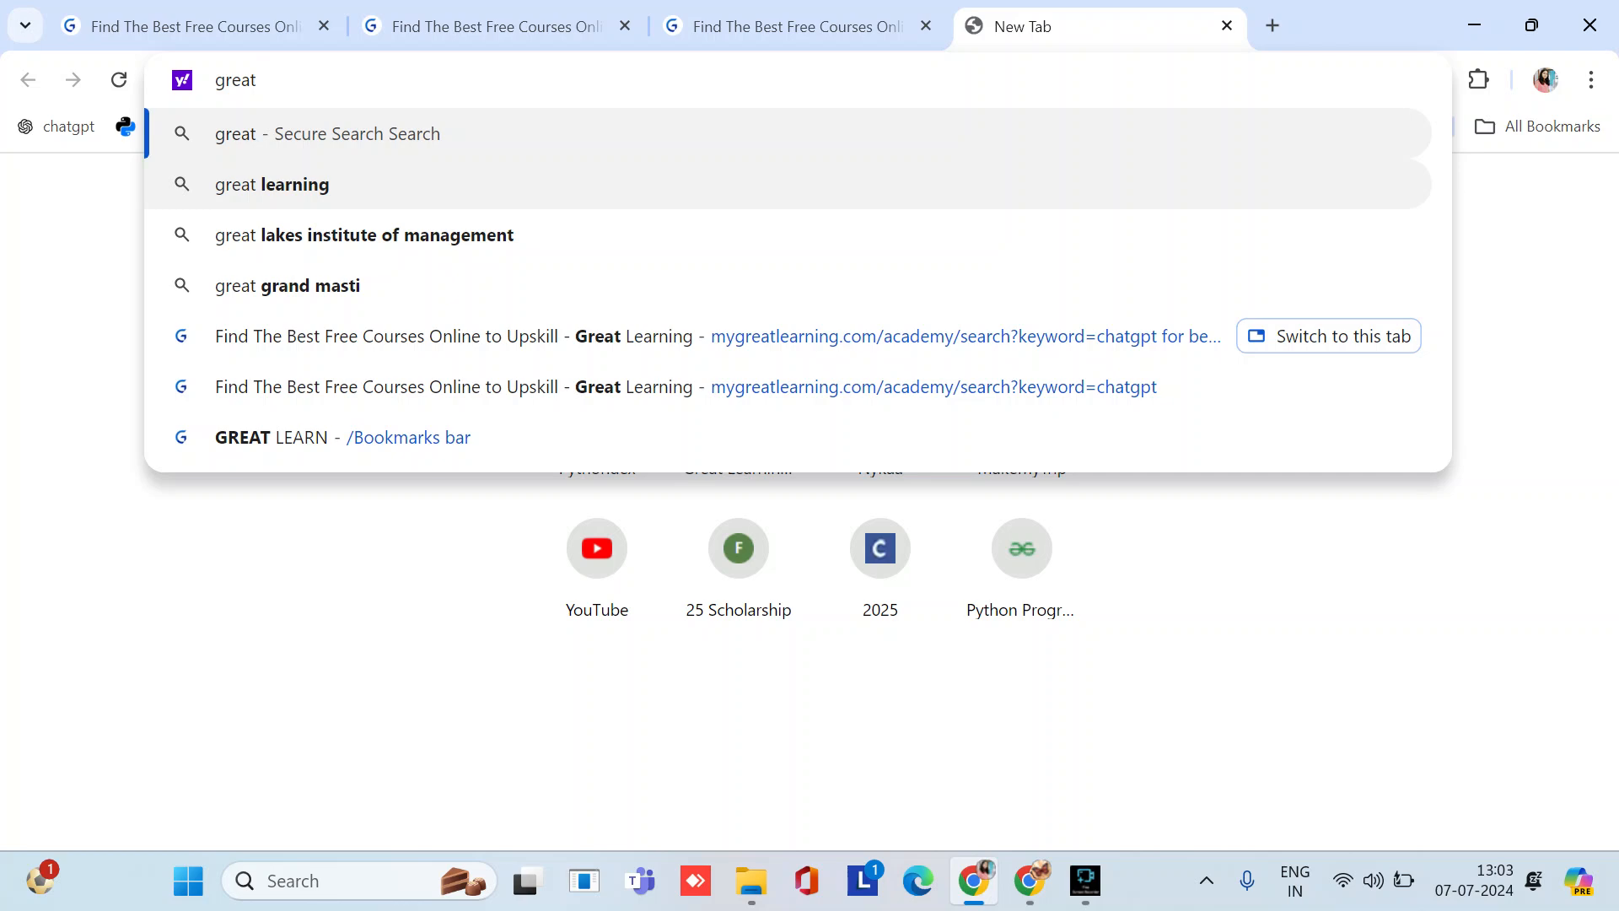
left_click(272, 184)
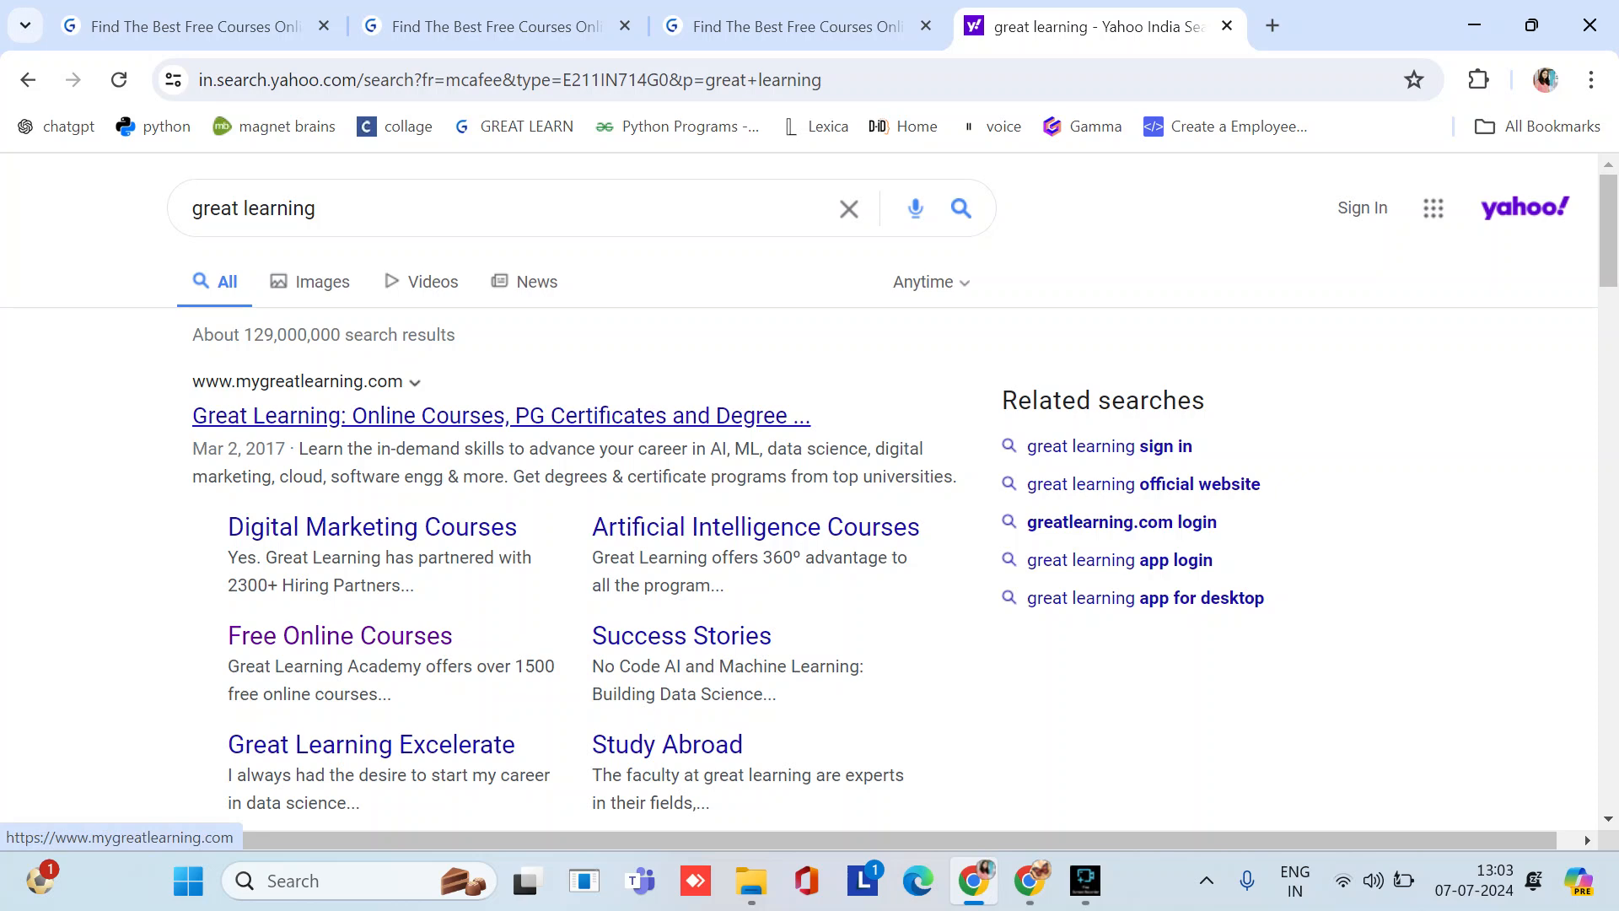
Open the official Great Learning site and browse down through its Popular Courses section.
left_click(501, 415)
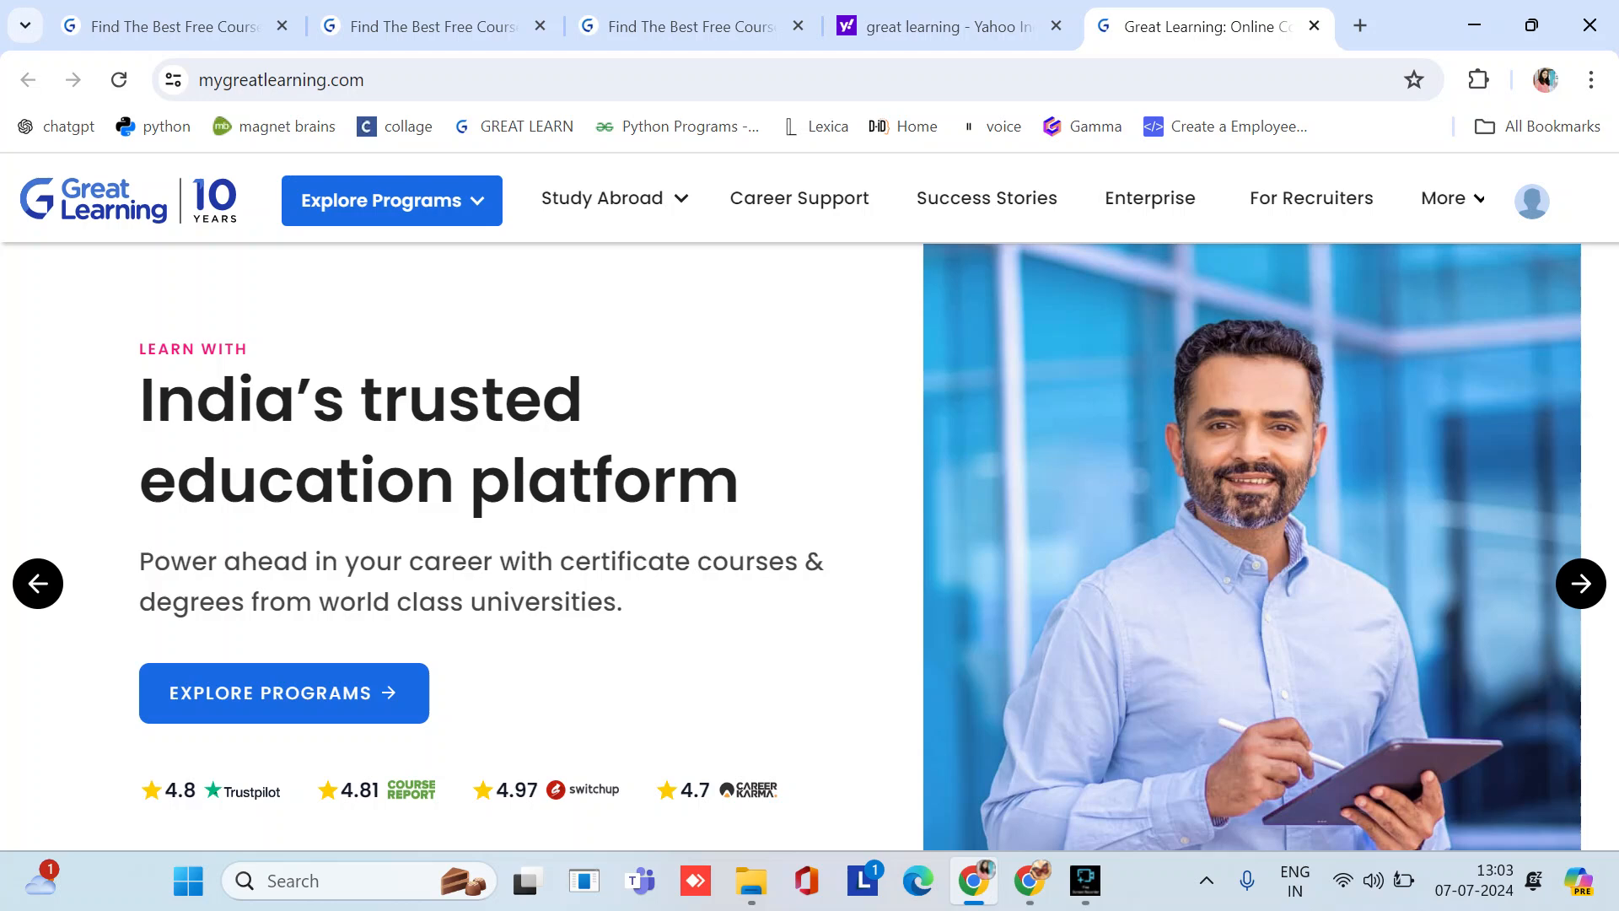
scroll("down", 3)
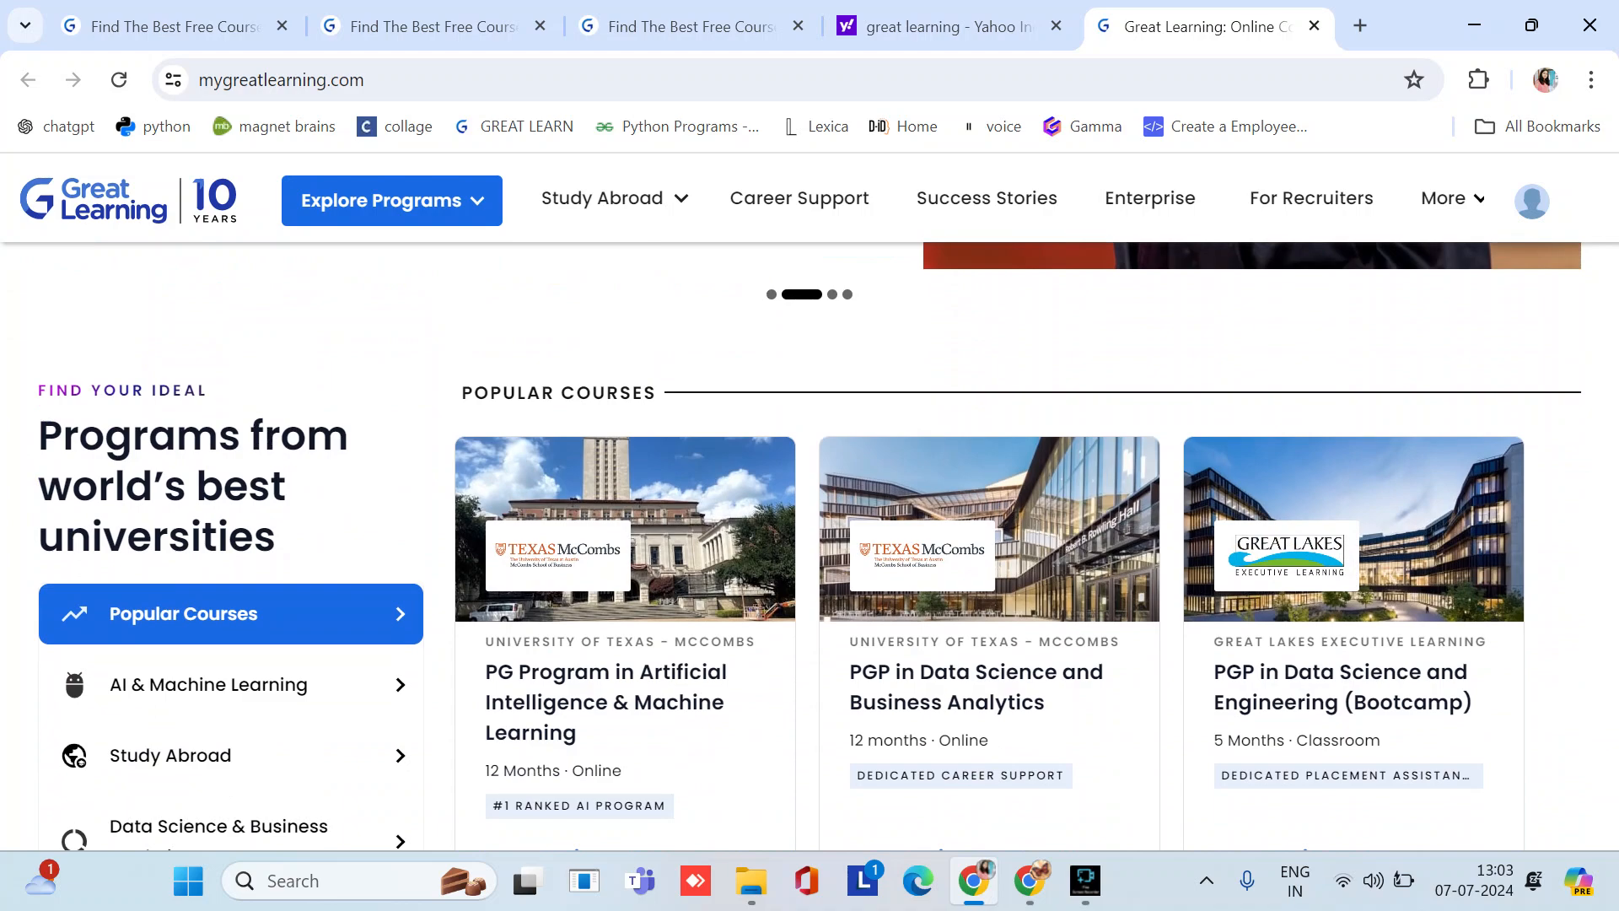
scroll("down", 3)
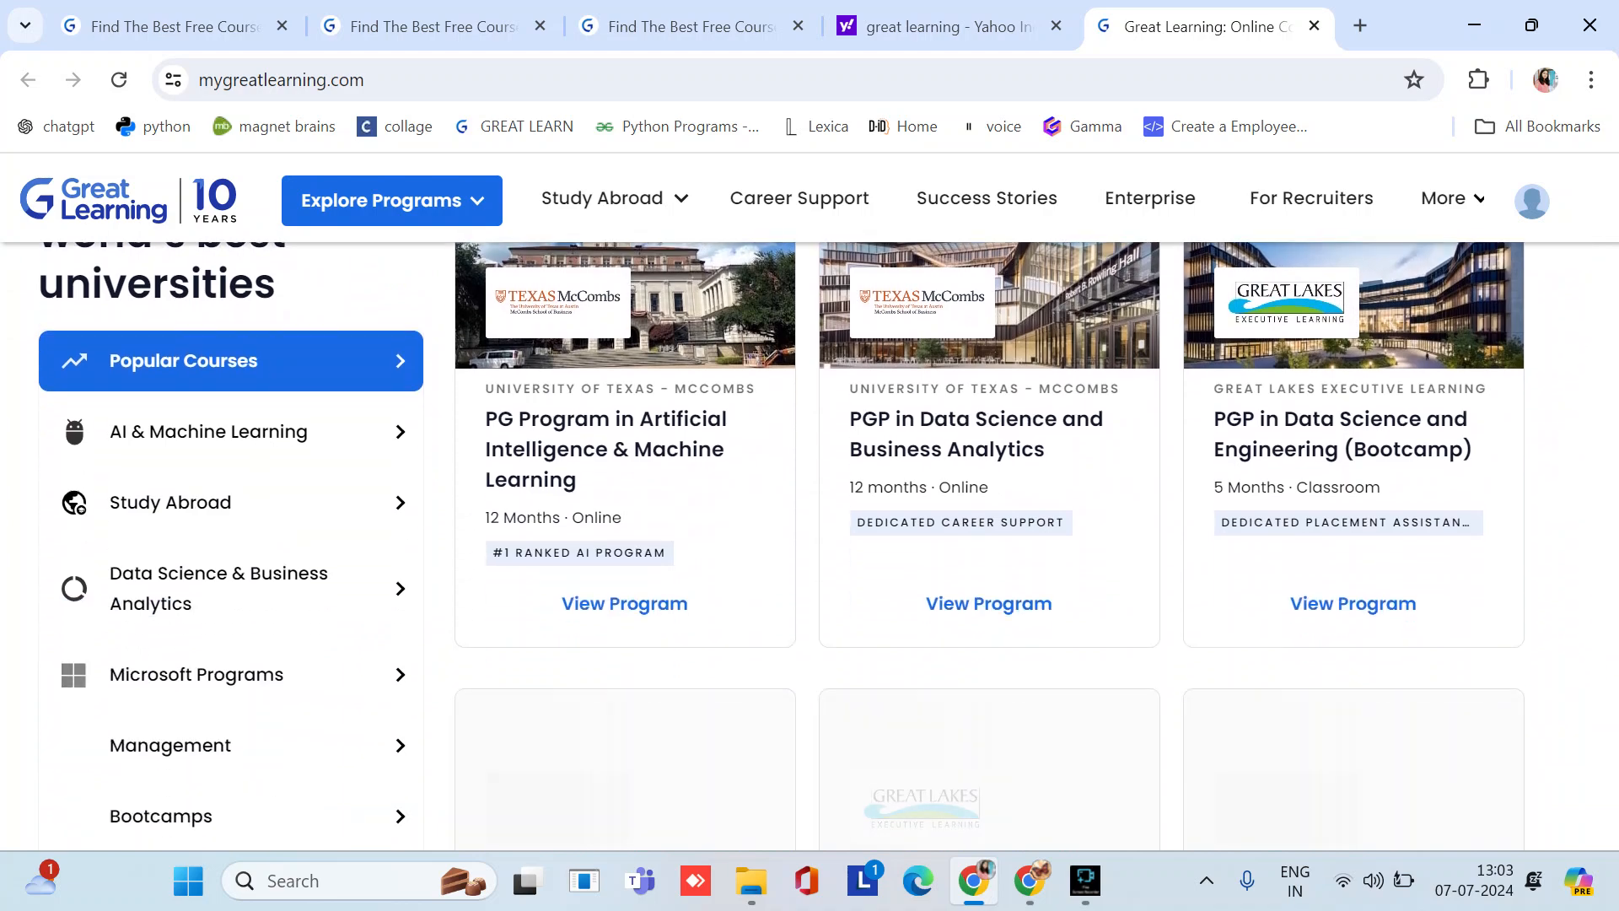
scroll("down", 3)
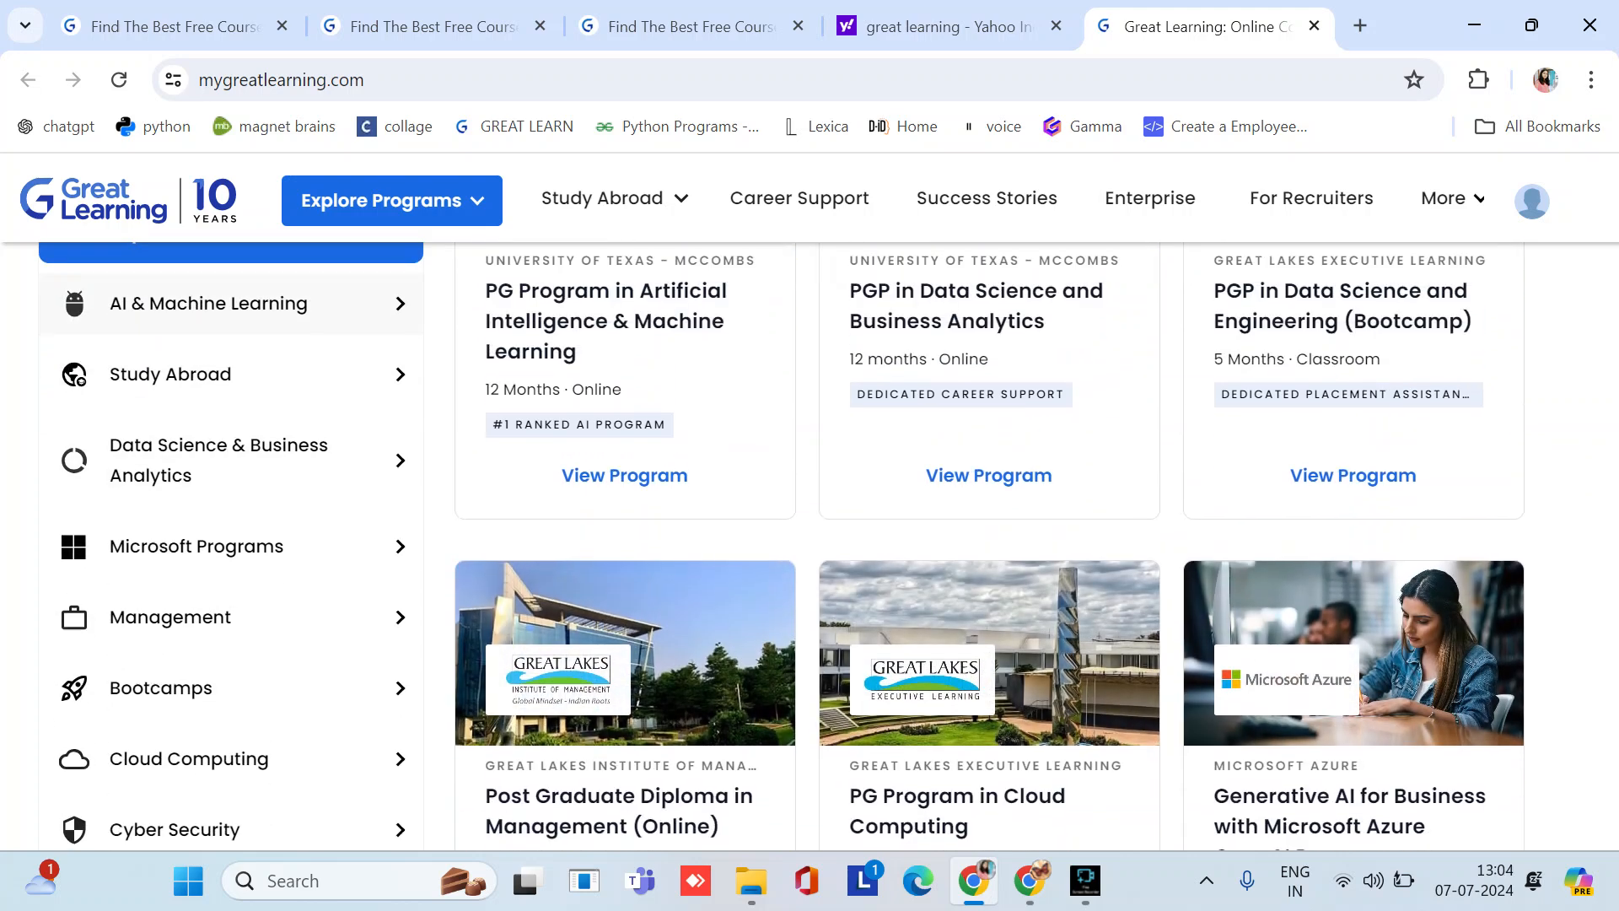
scroll("down", 3)
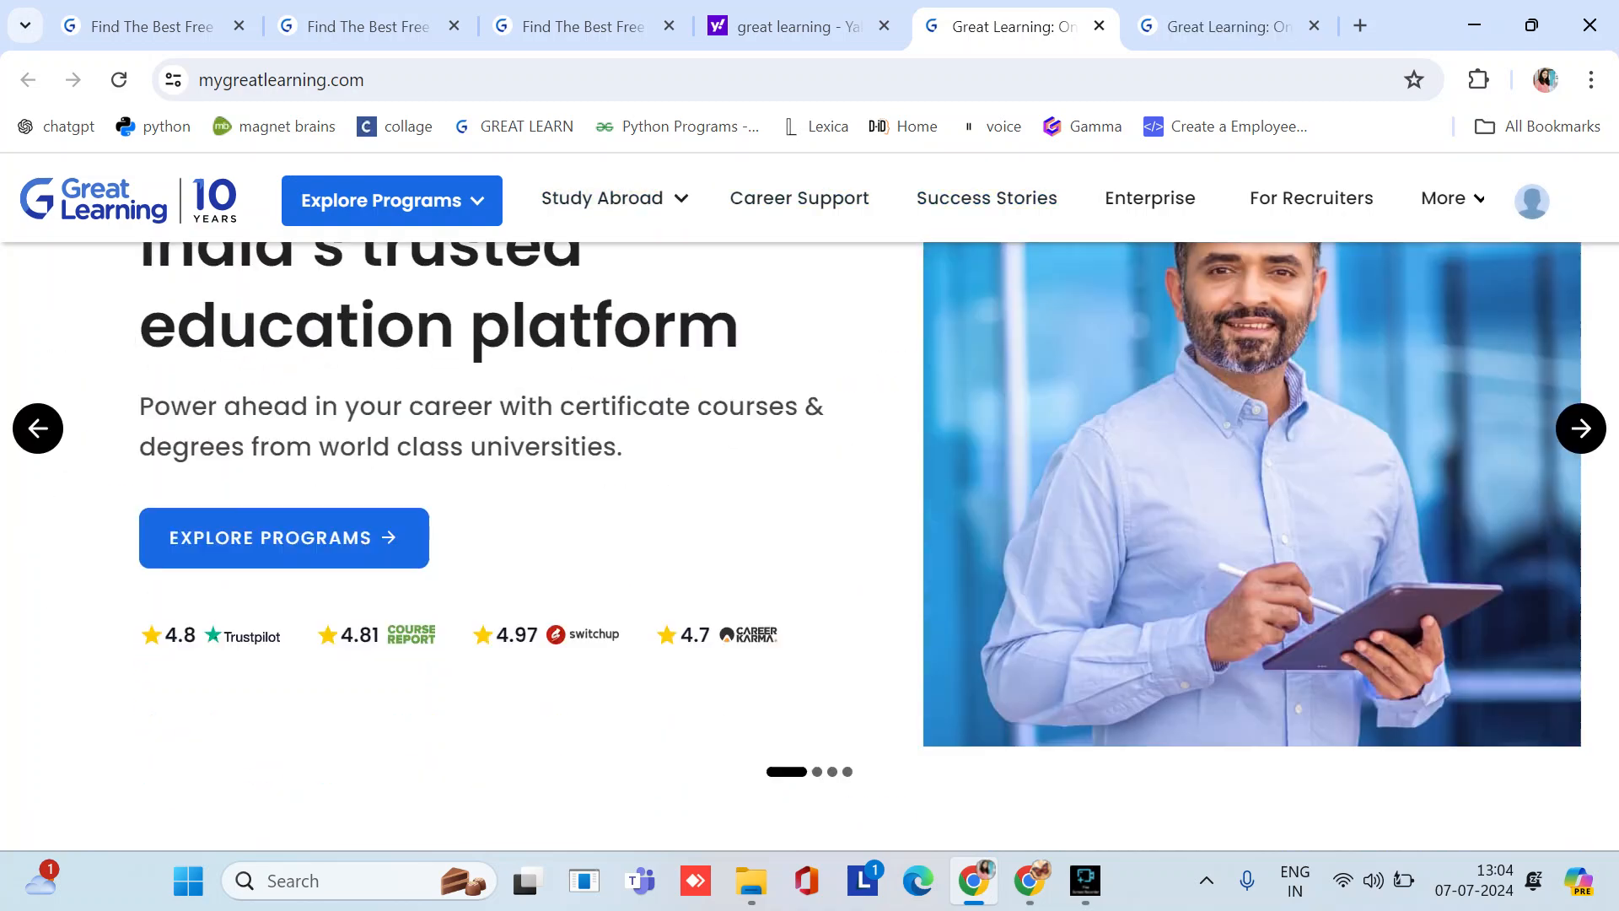
Show the AI & Machine Learning programs from the Explore Programs menu.
left_click(389, 200)
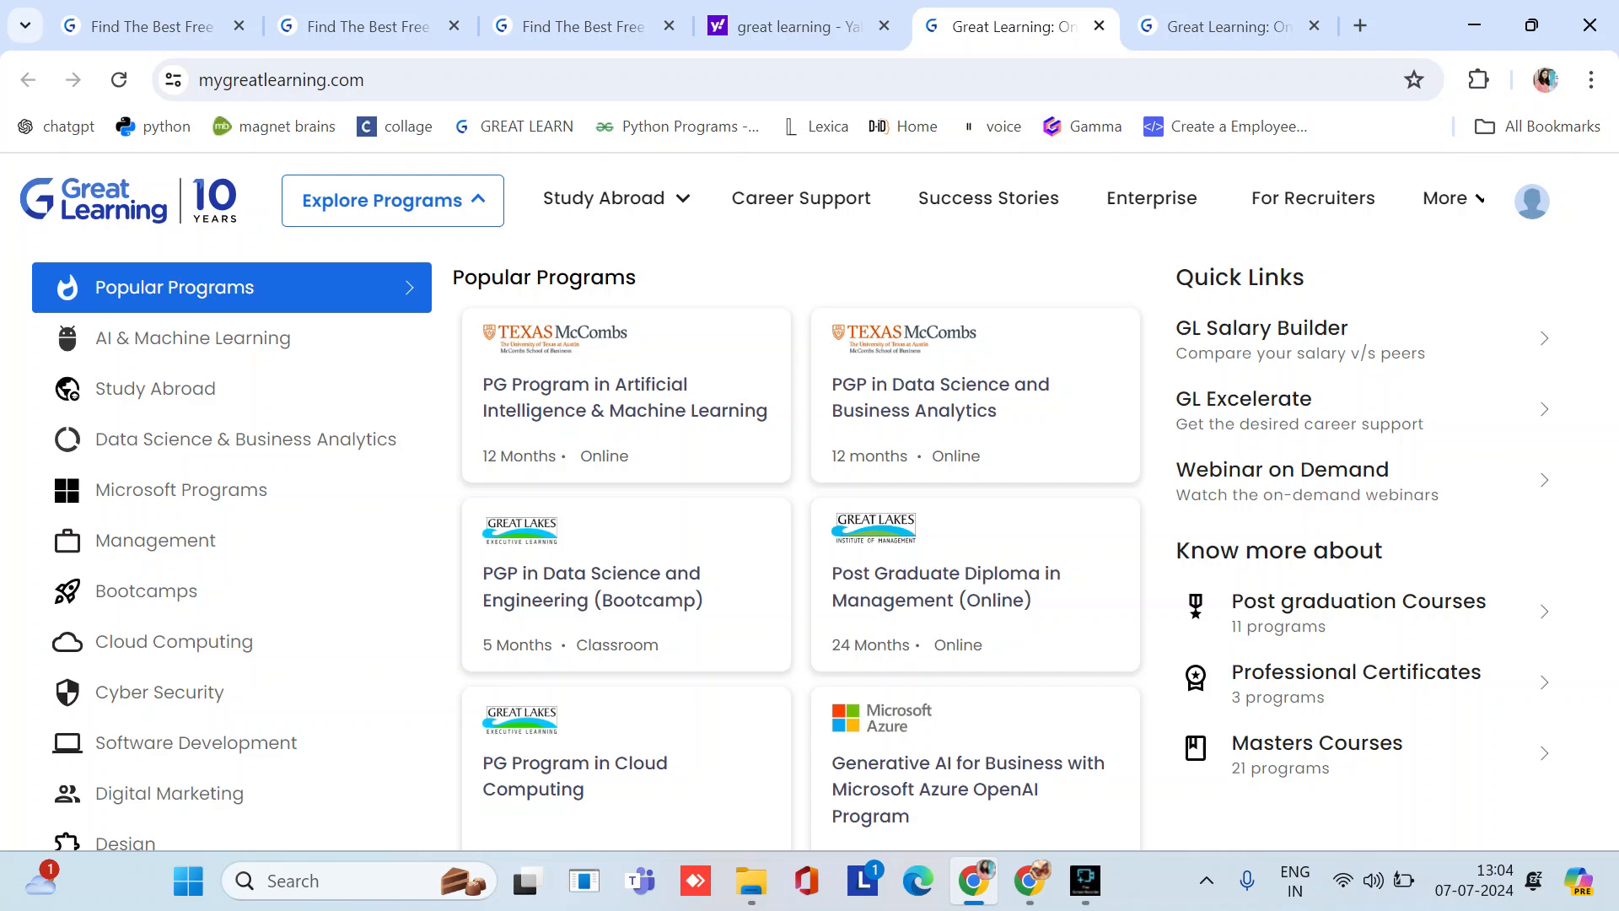
left_click(192, 337)
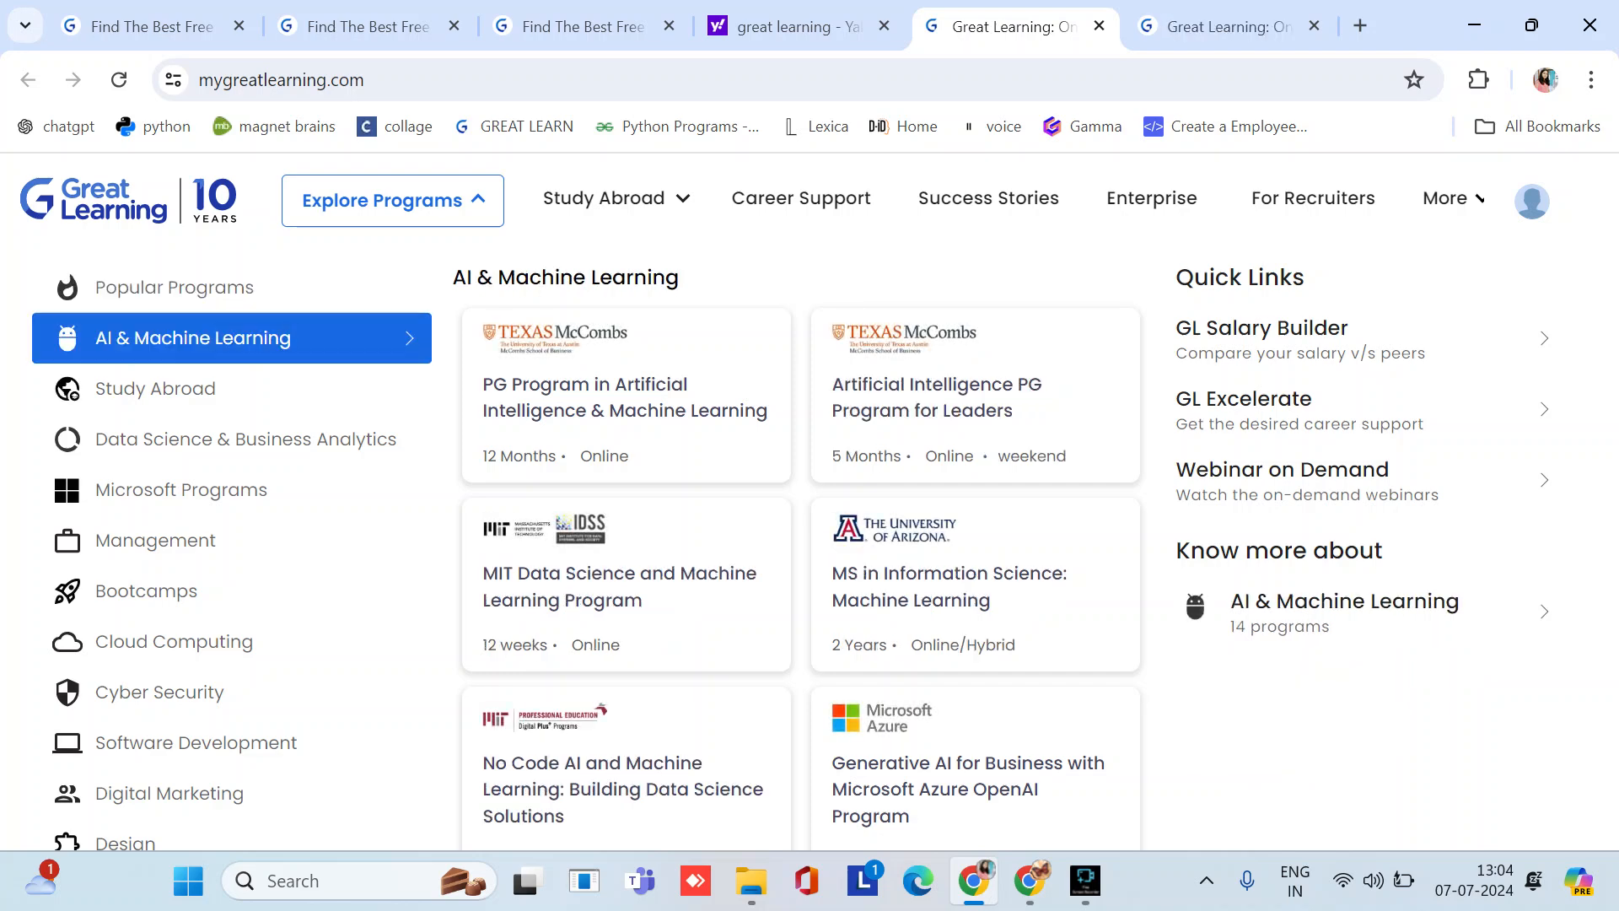
mouse_move(936, 396)
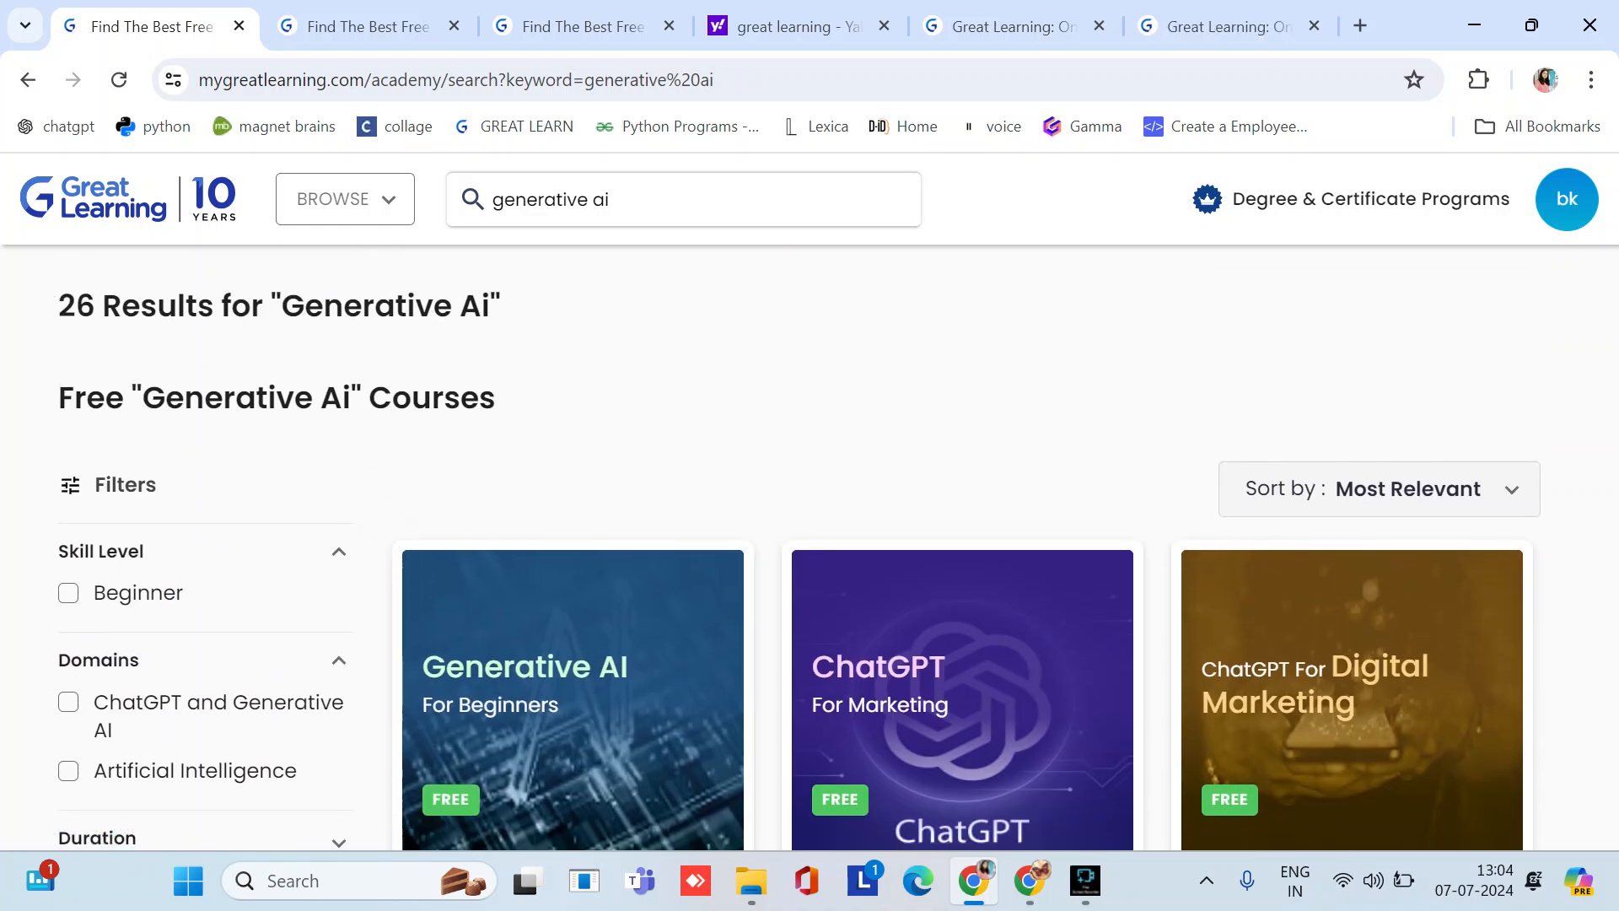
scroll("down", 3)
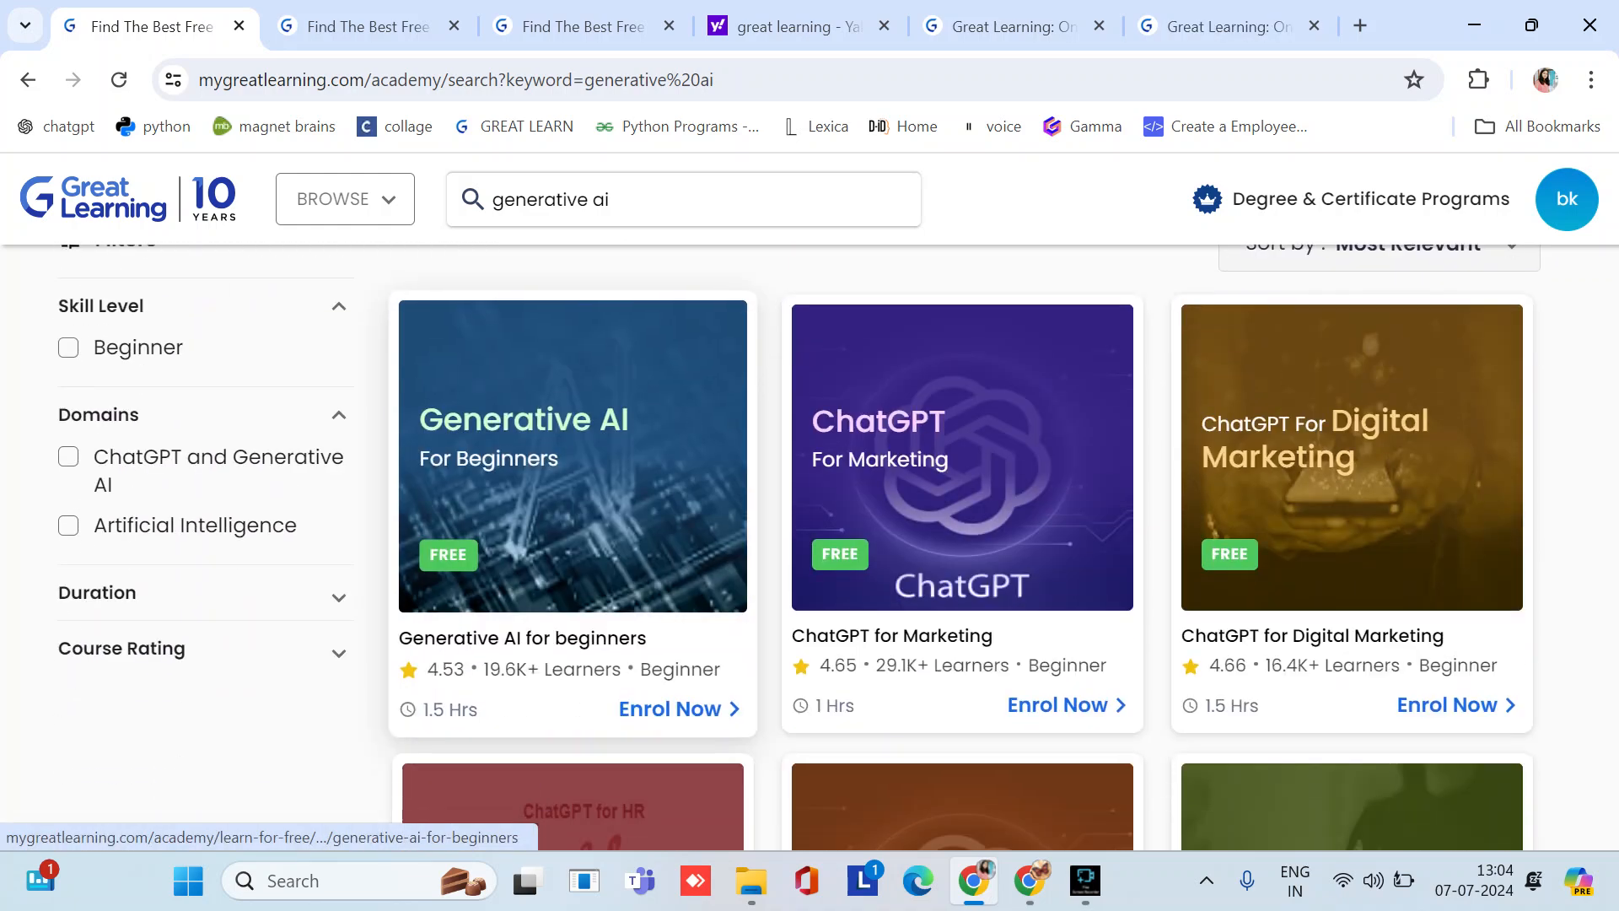
mouse_move(571, 453)
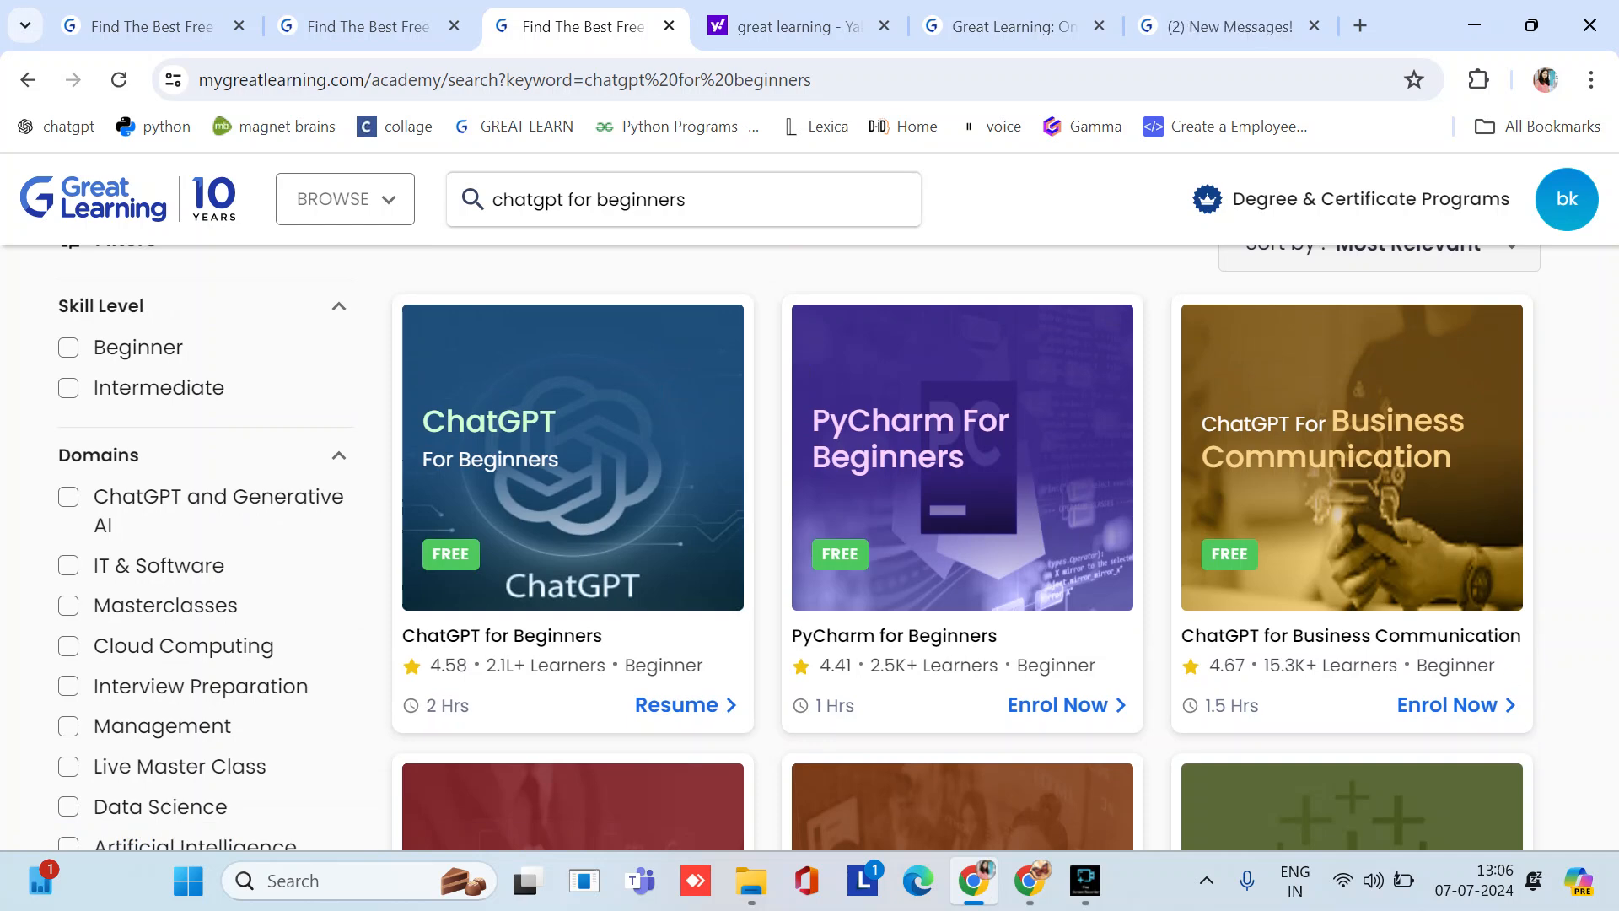
Browse down the ChatGPT for Beginners results, then bring up the Fine Screen Recorder window.
scroll("down", 3)
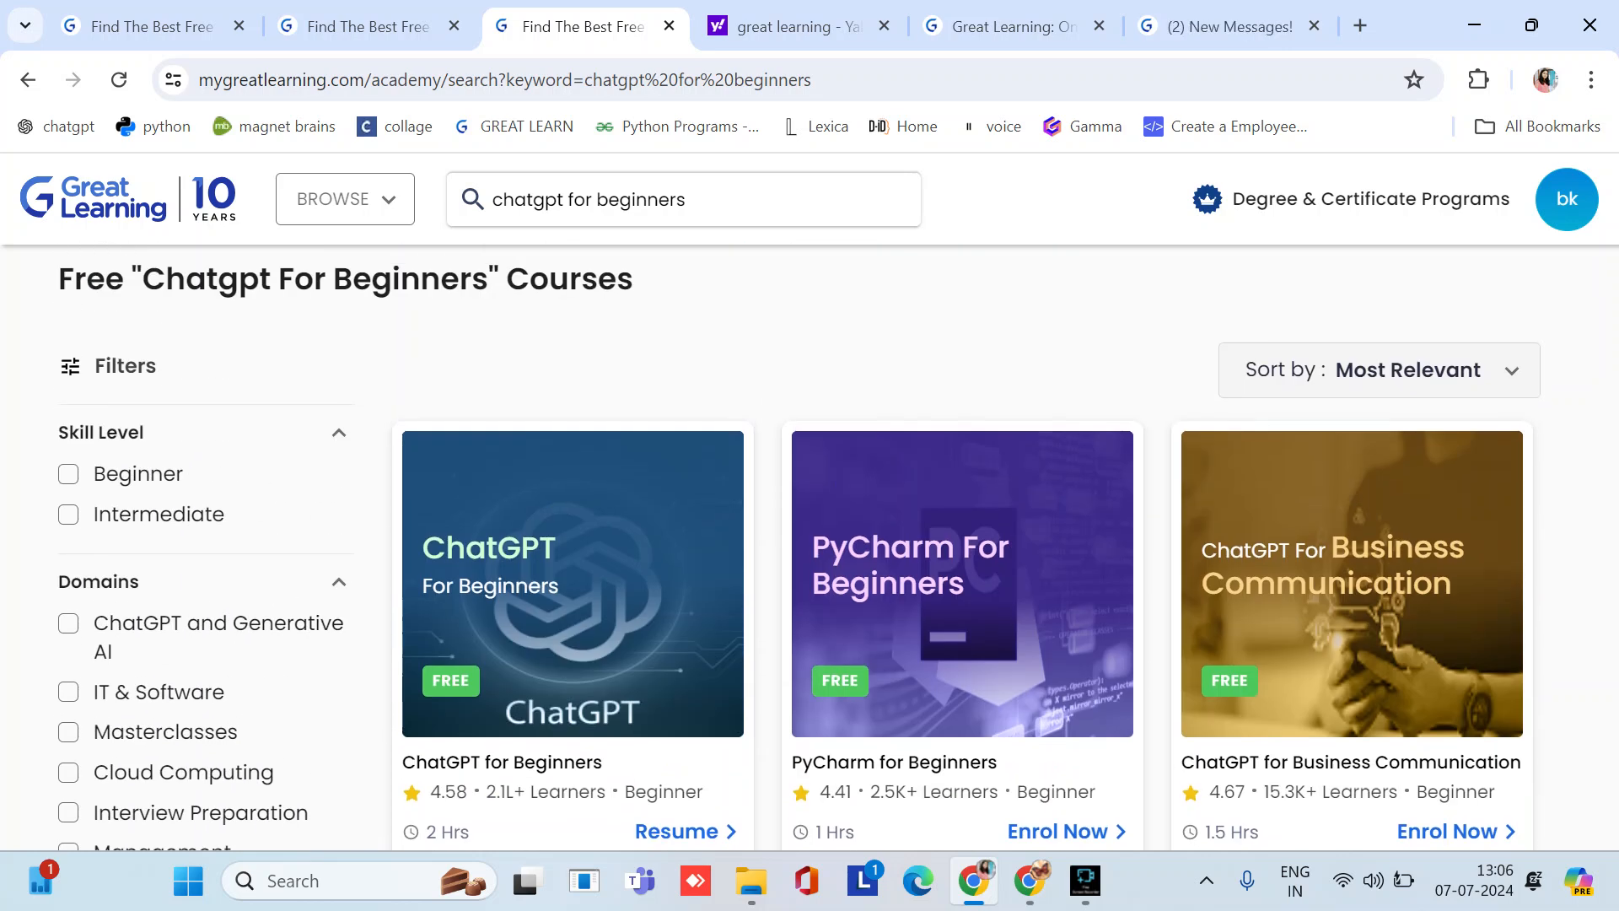
scroll("down", 3)
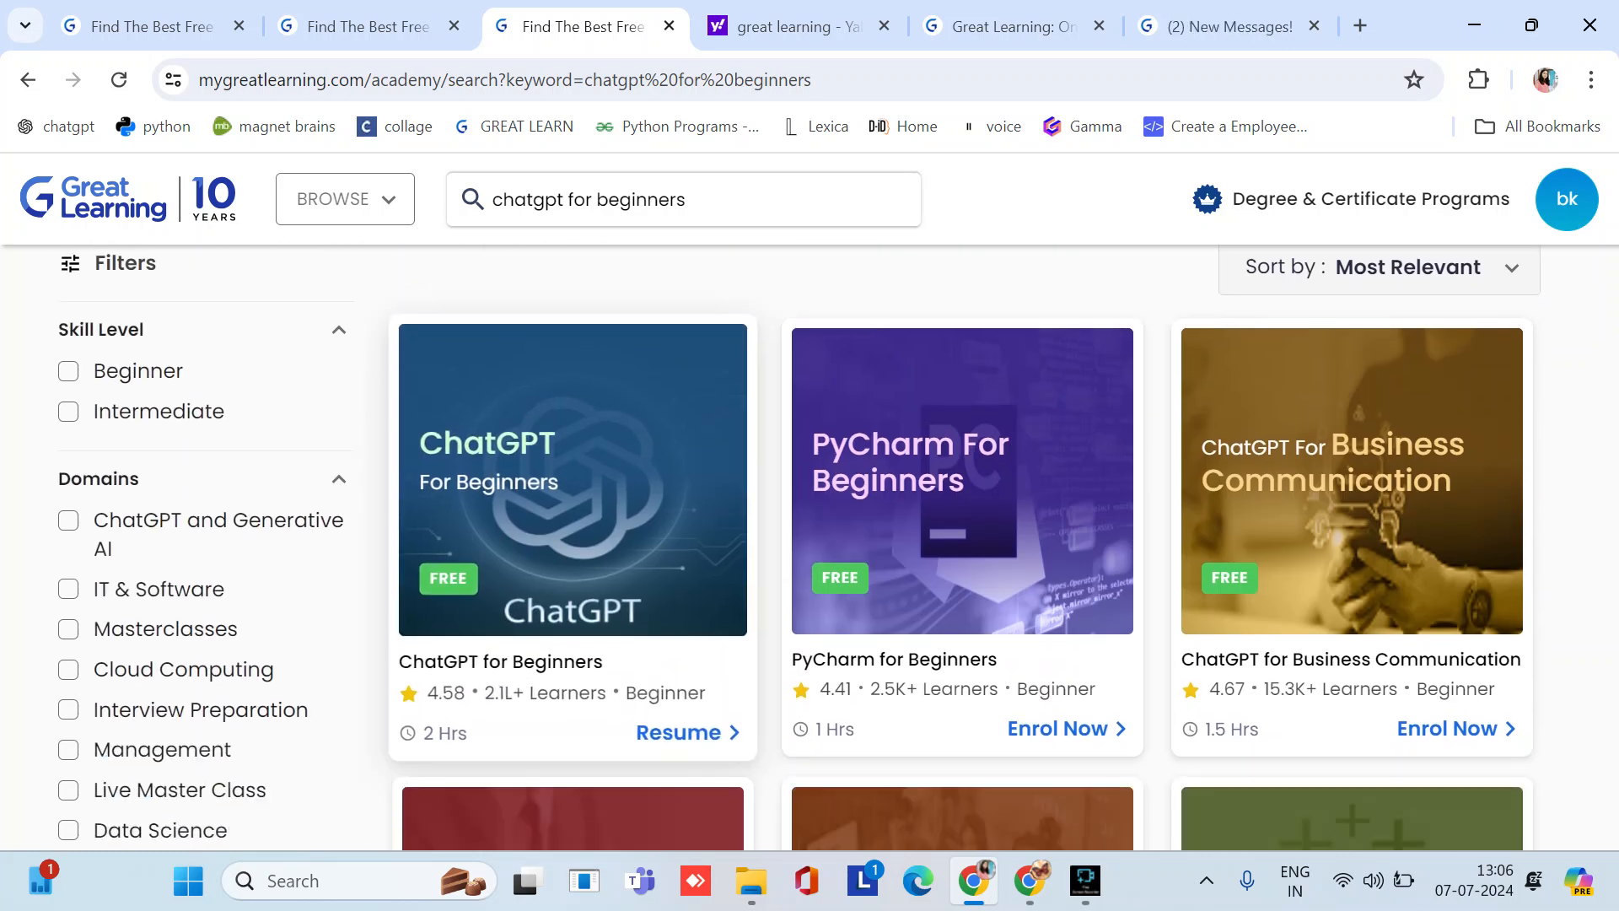
scroll("down", 3)
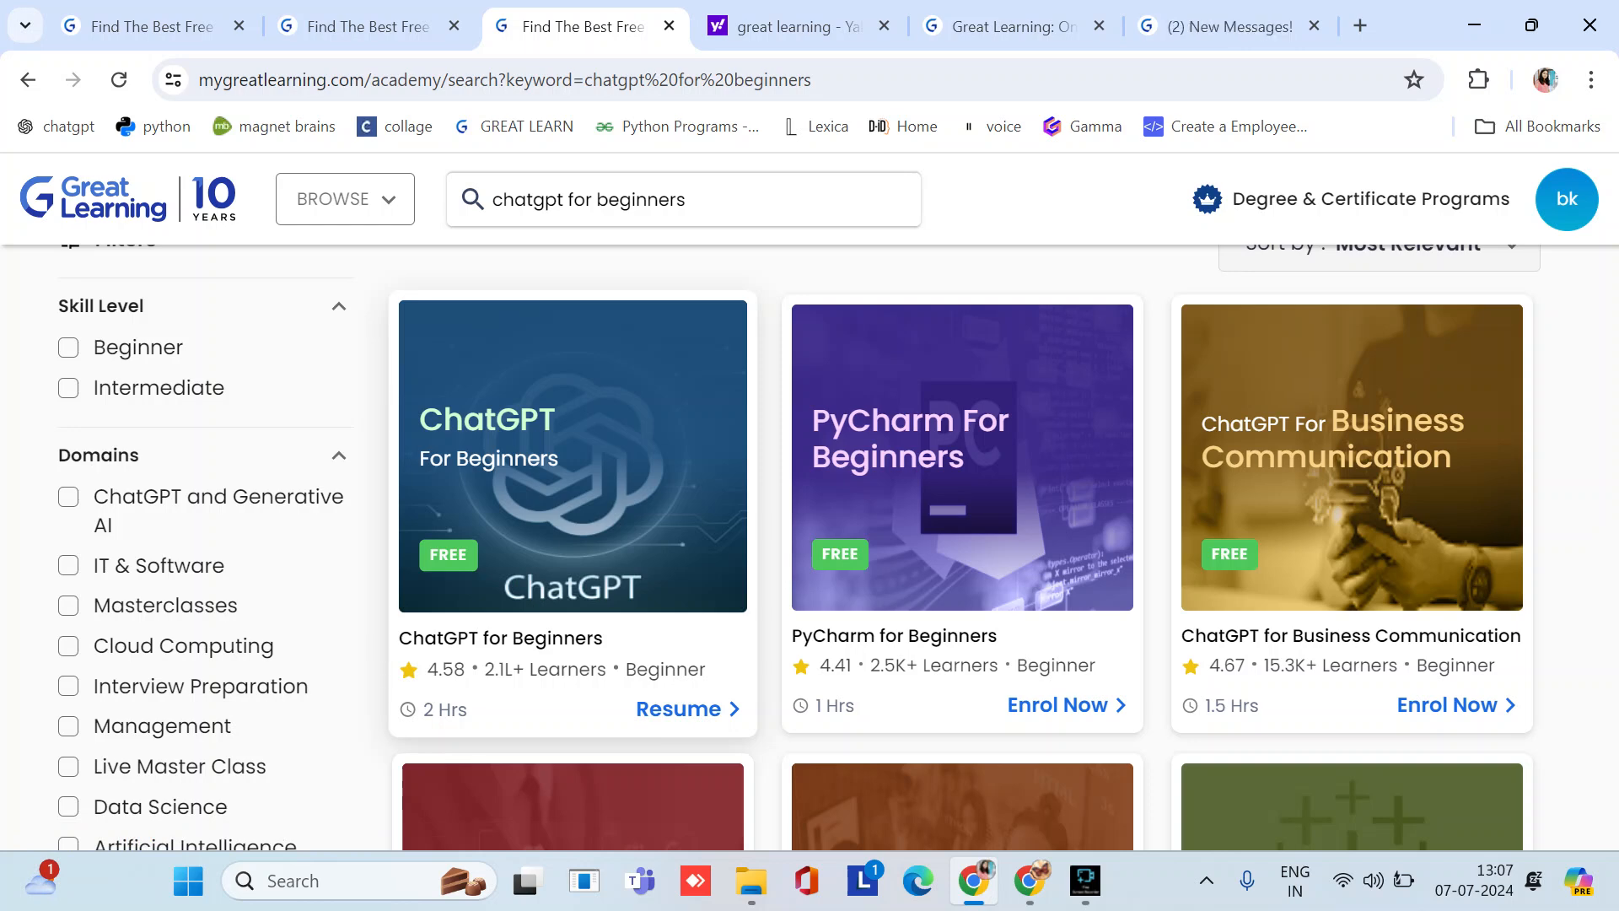
left_click(1084, 880)
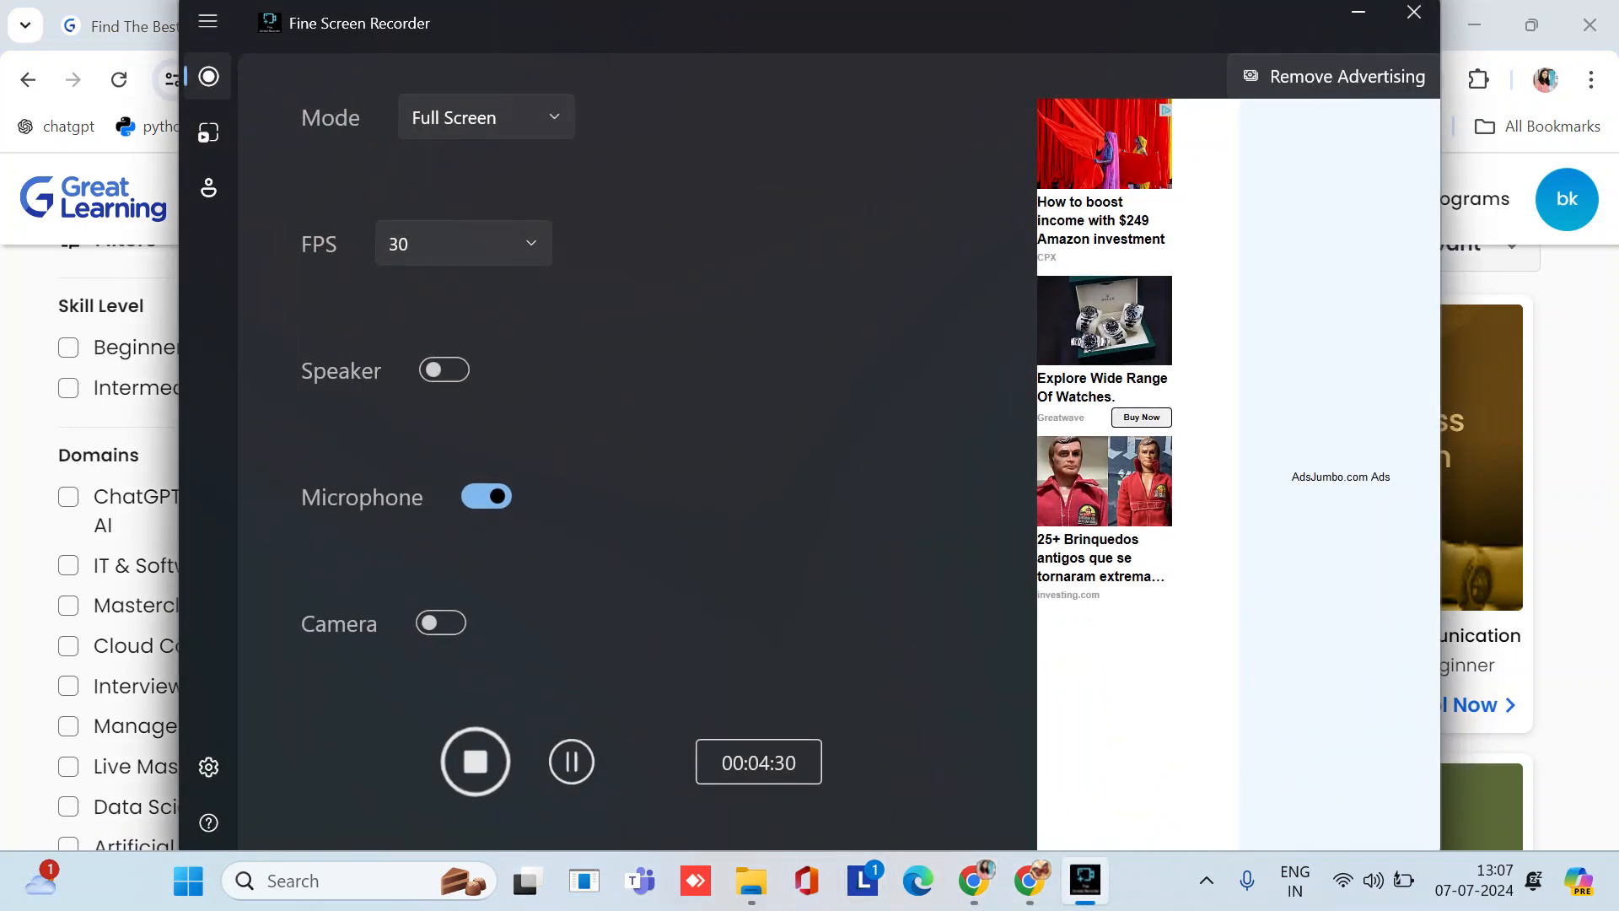
mouse_move(475, 760)
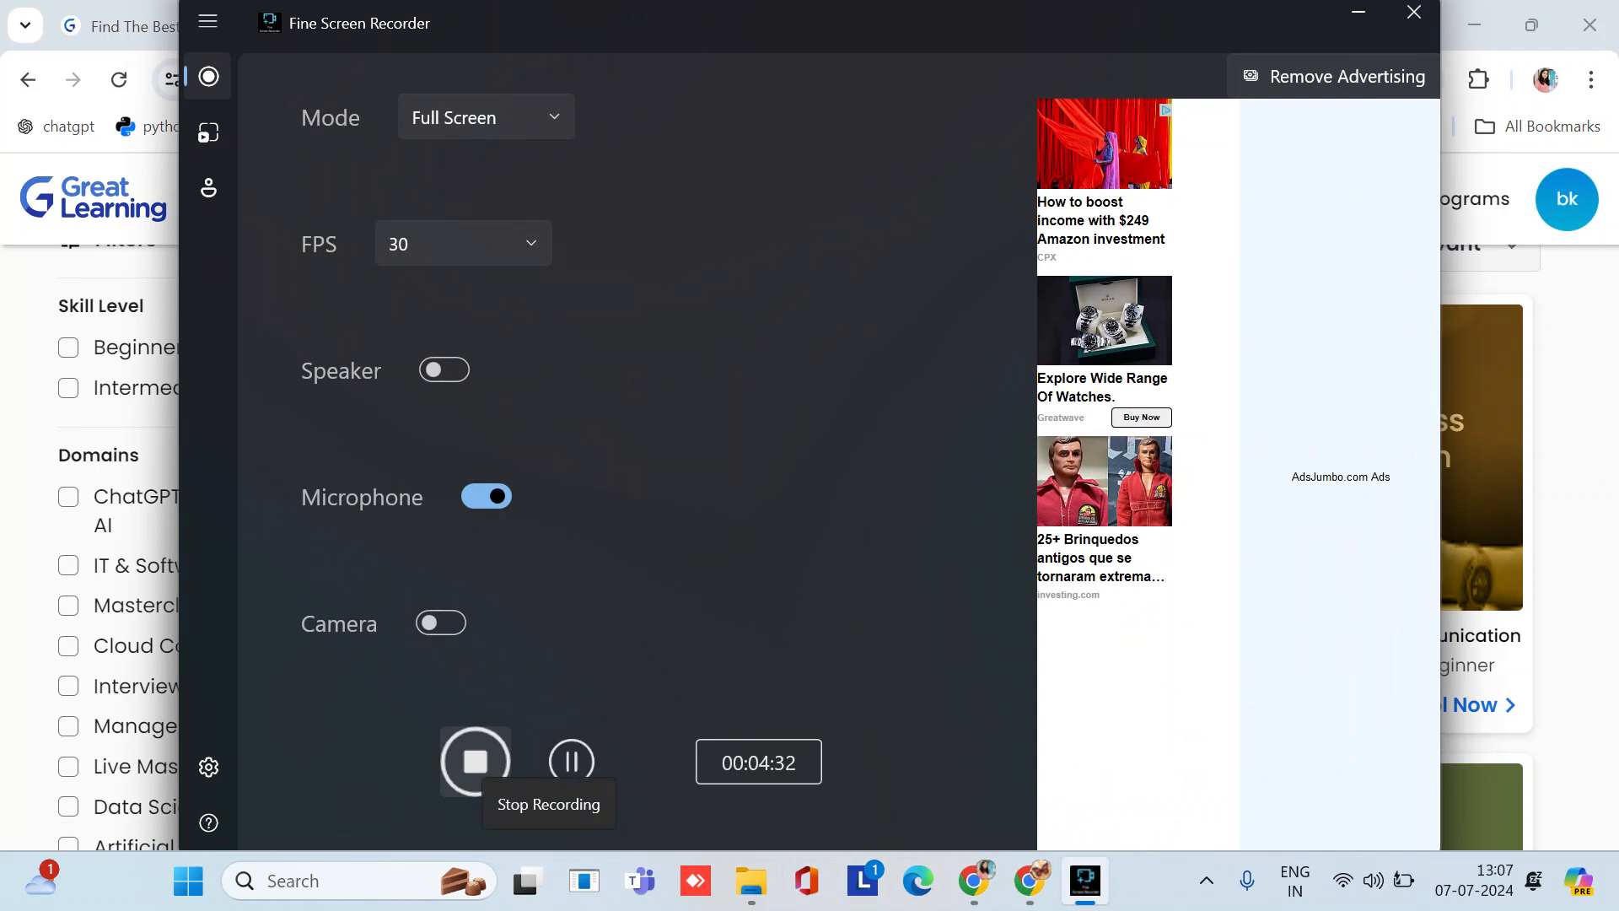